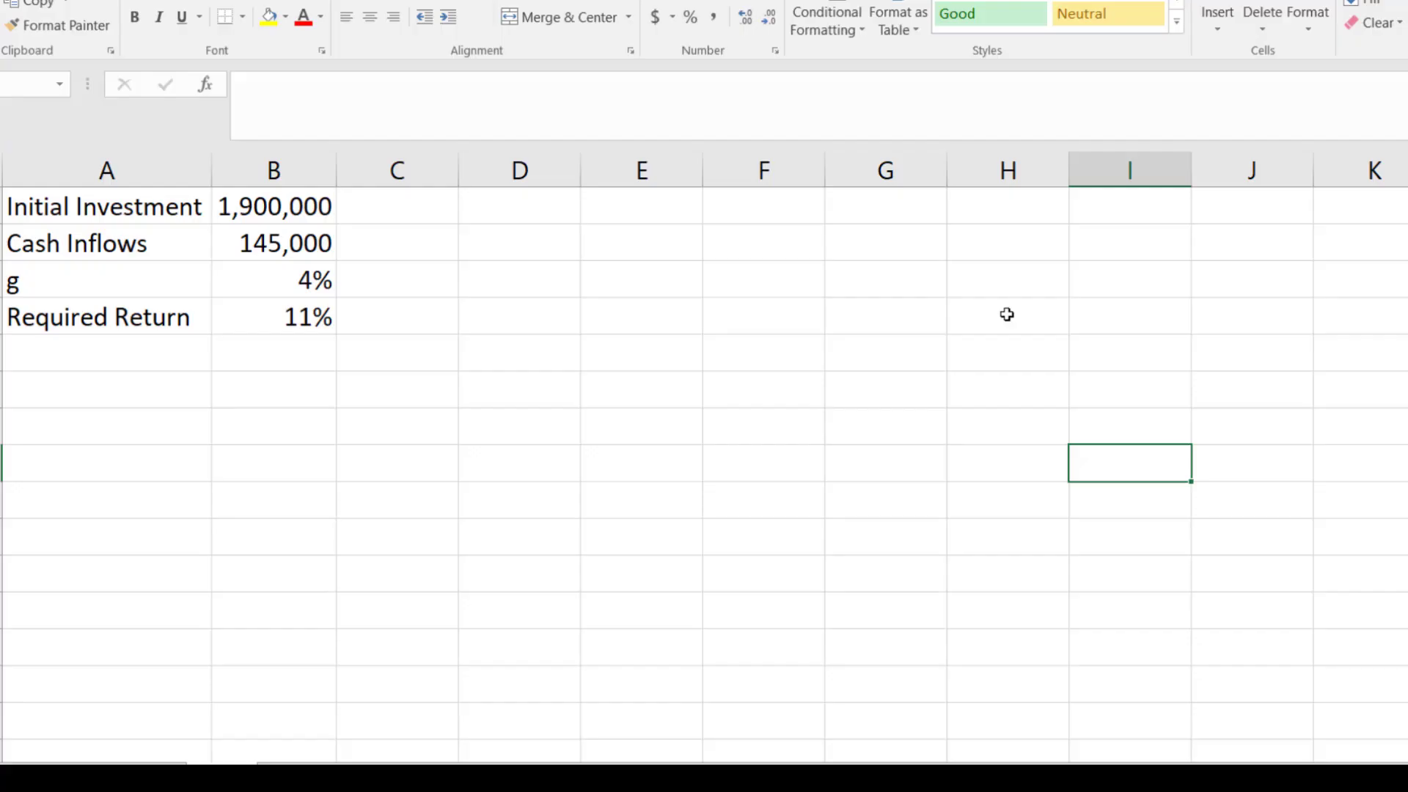
mouse_move(382, 211)
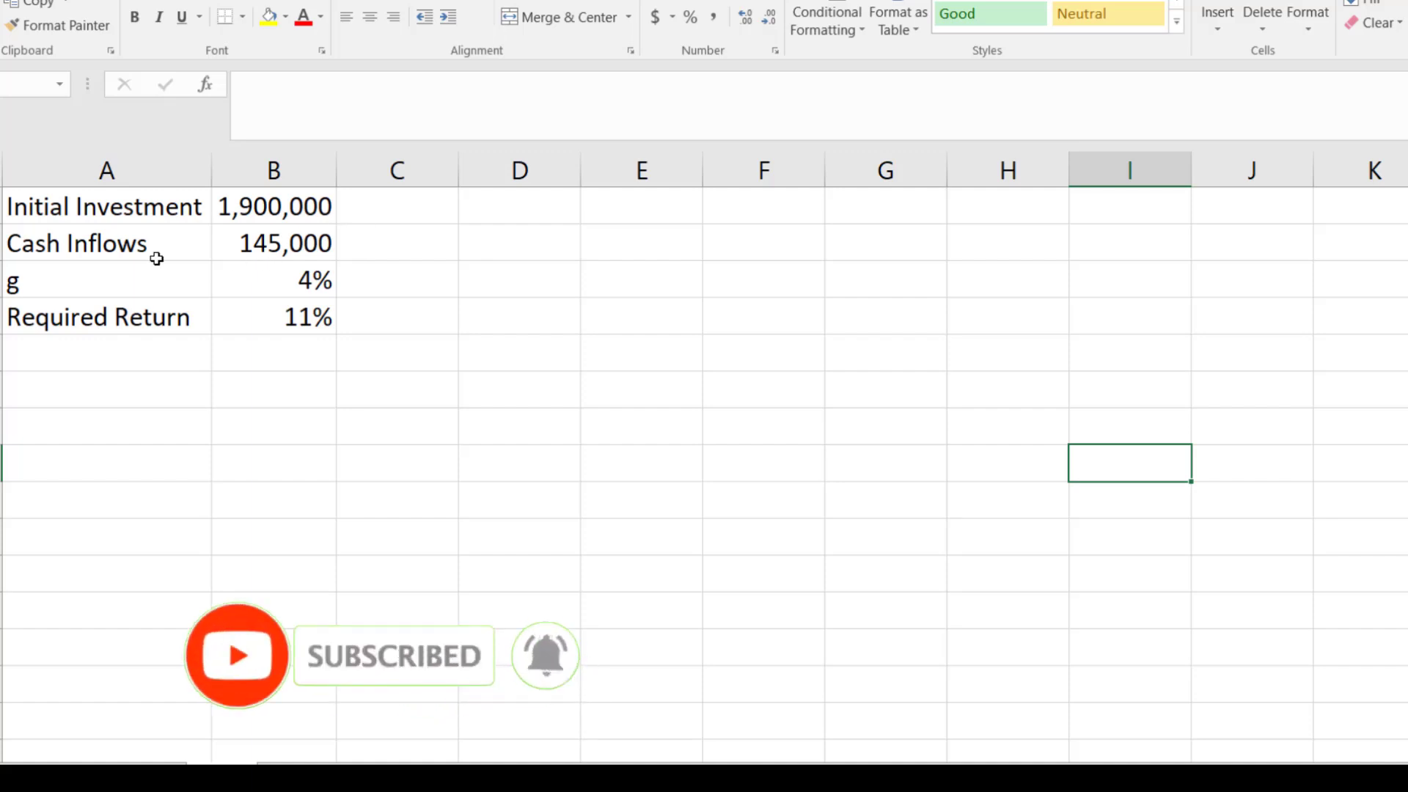
Review the cash inflows 145,000, growth g 4% and required return 11% inputs
click(273, 243)
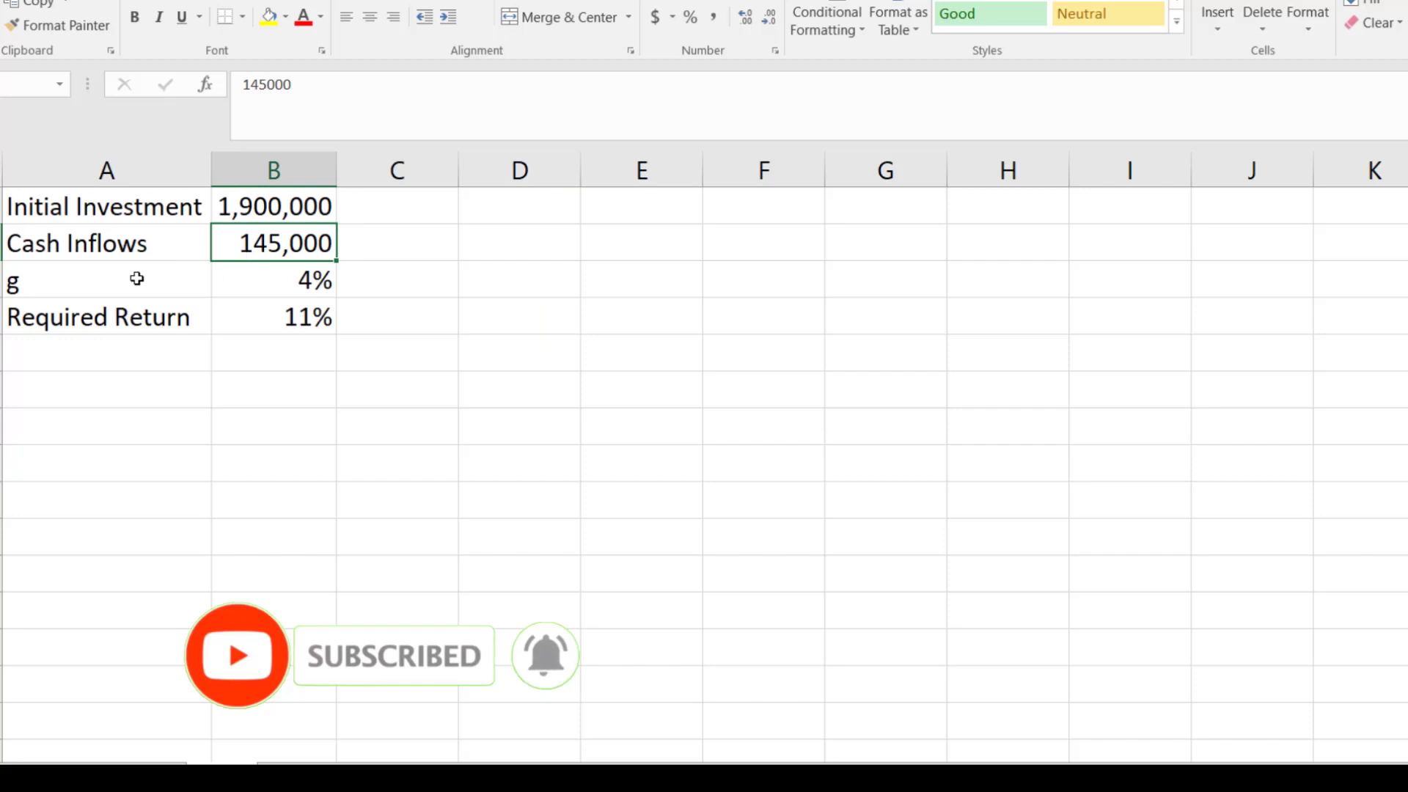
click(107, 278)
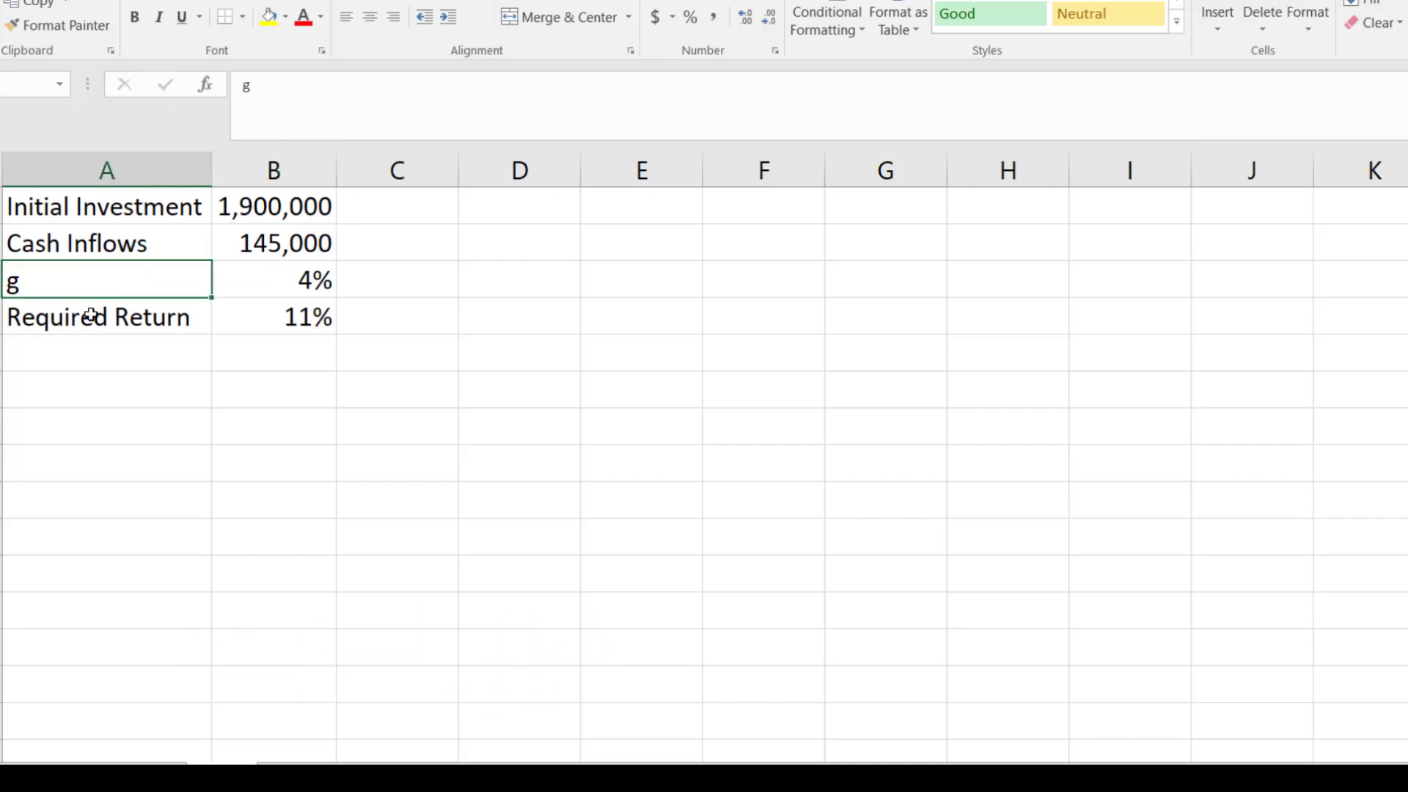
click(105, 317)
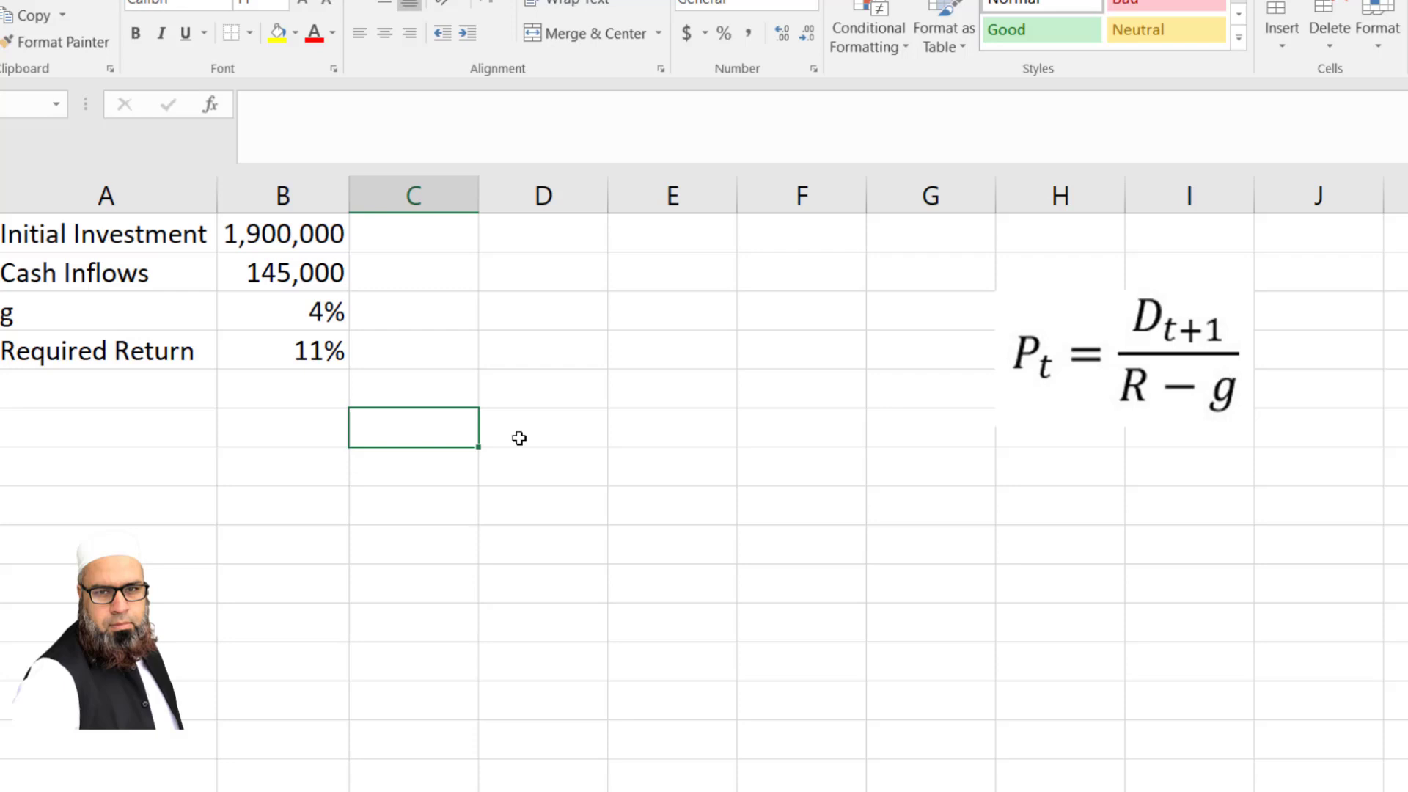
Label Present Value and enter =B2/(B4-B3) giving 2,071,428.57 with comma formatting
text(Present Value)
click(543, 426)
text(=)
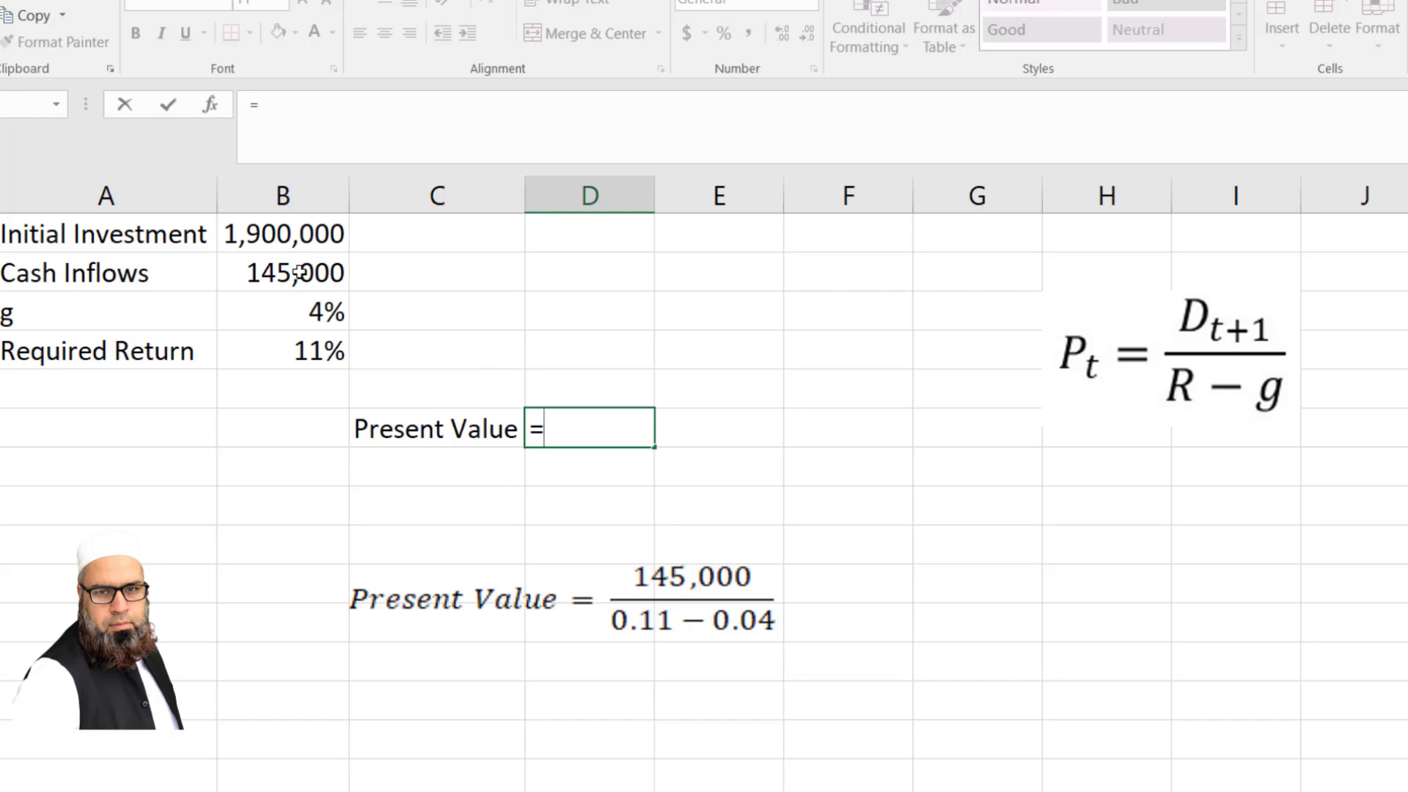
click(283, 273)
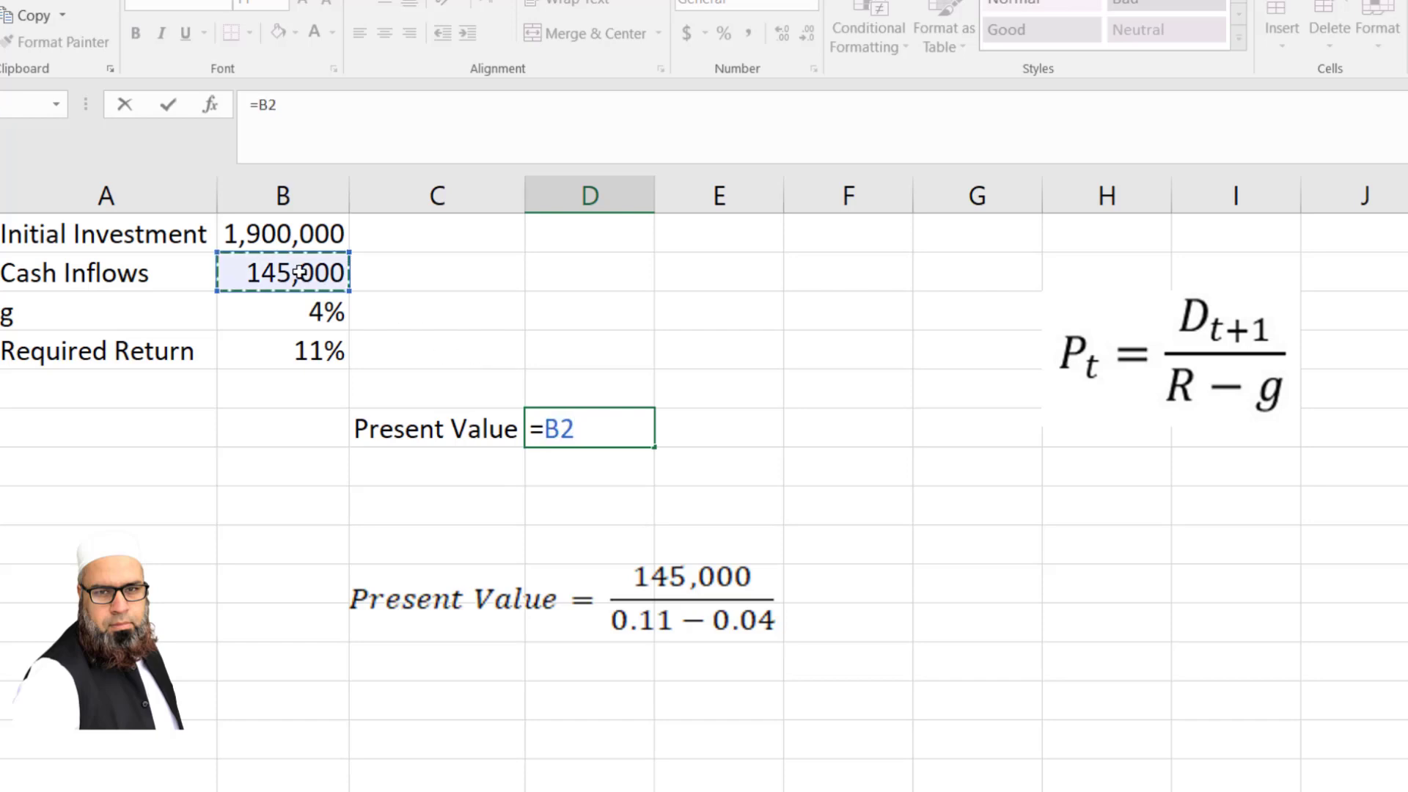
text(/)
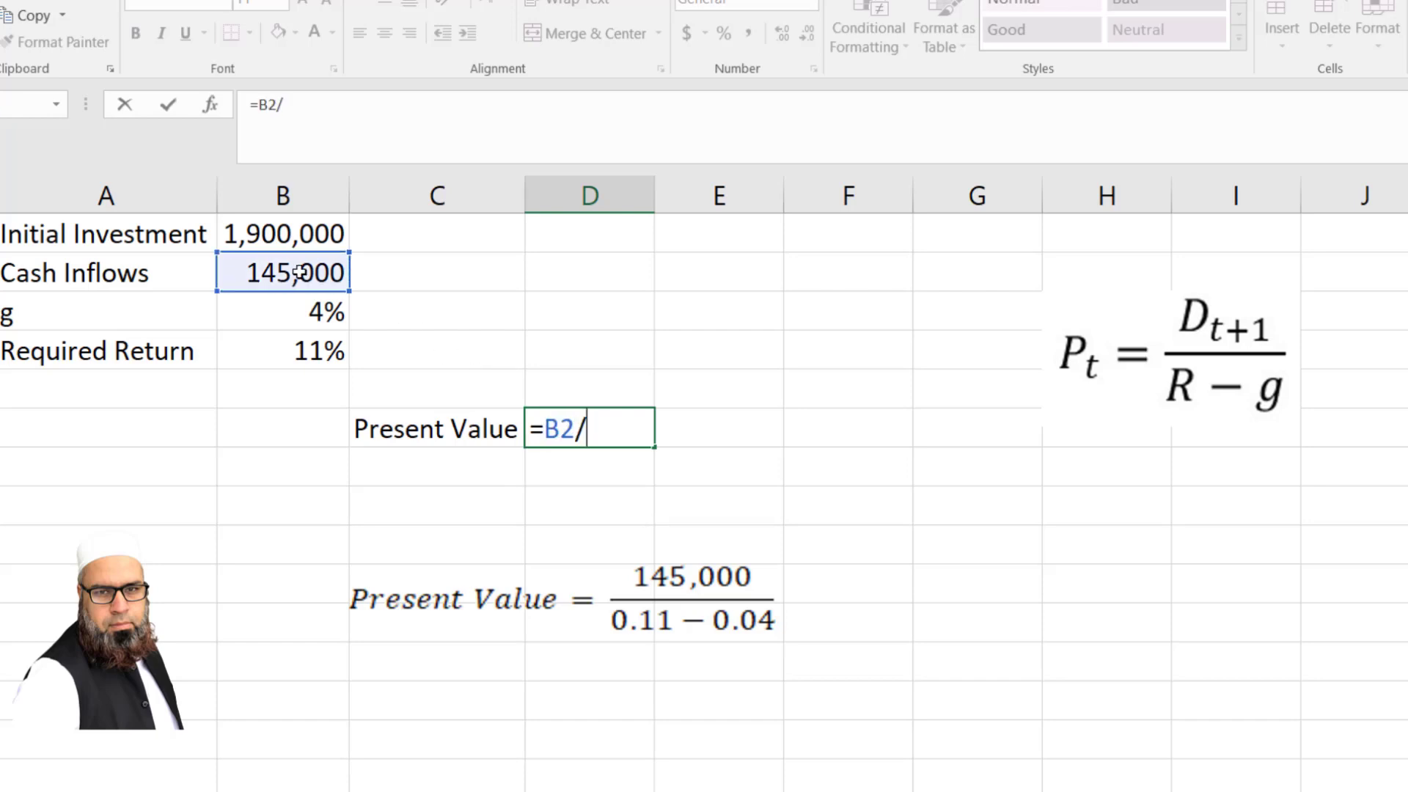
click(282, 351)
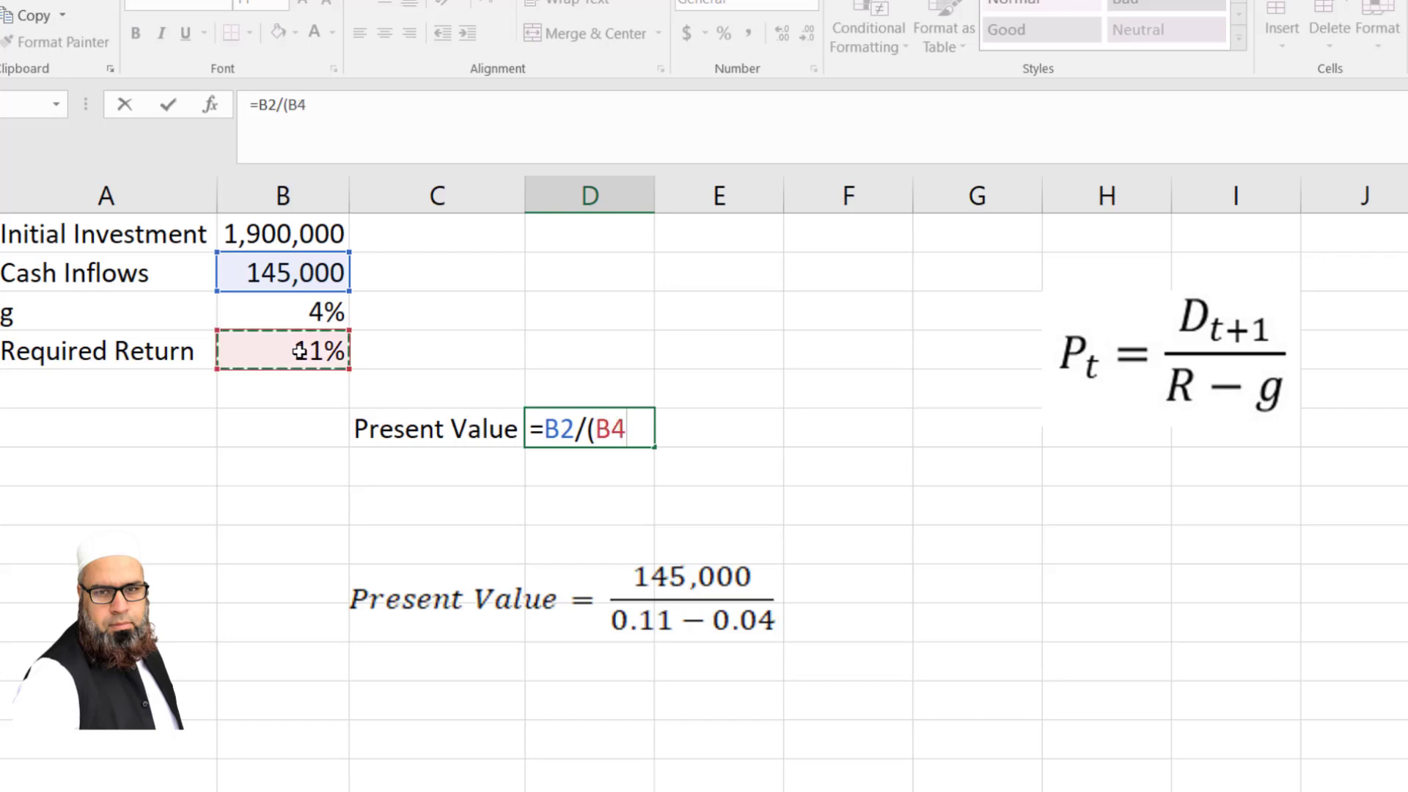
click(282, 310)
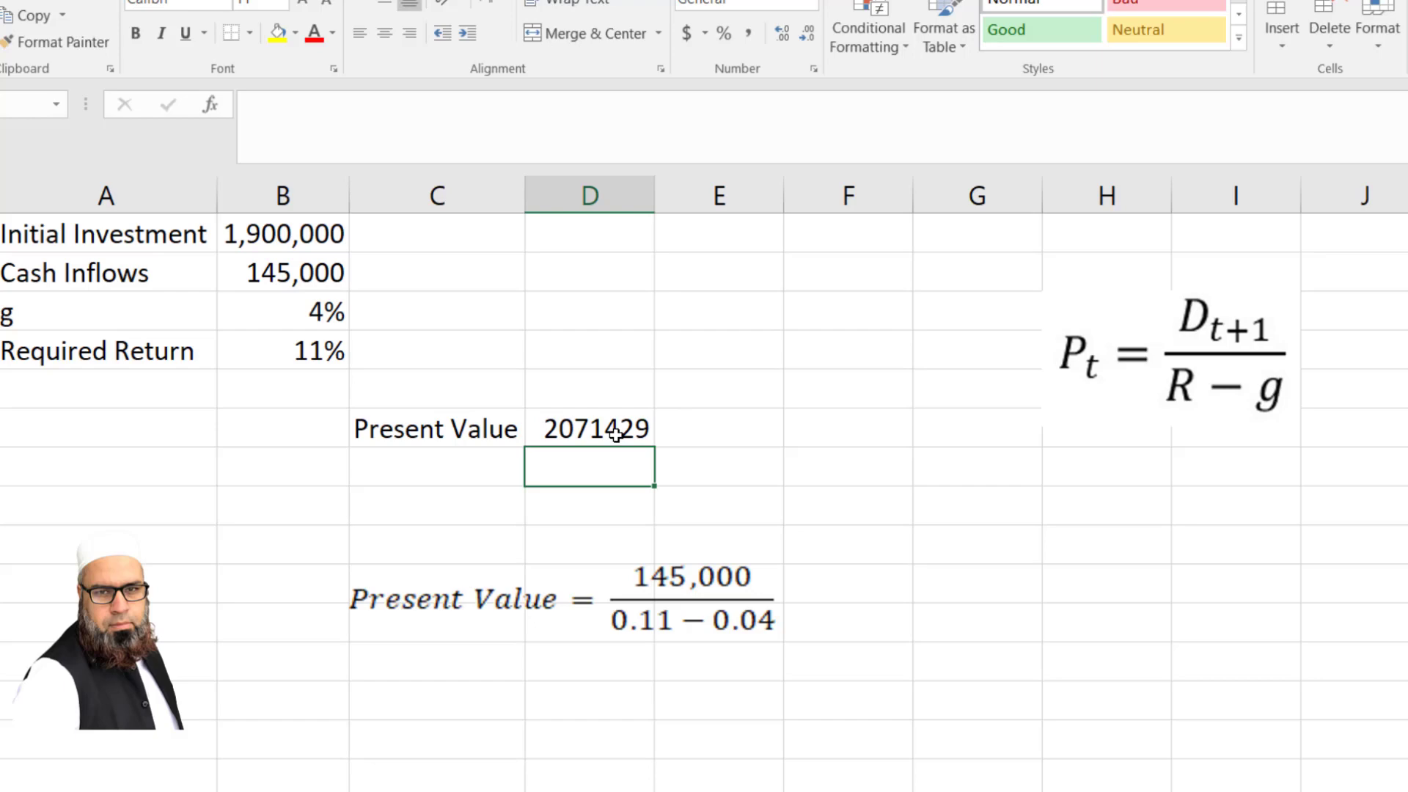
click(746, 33)
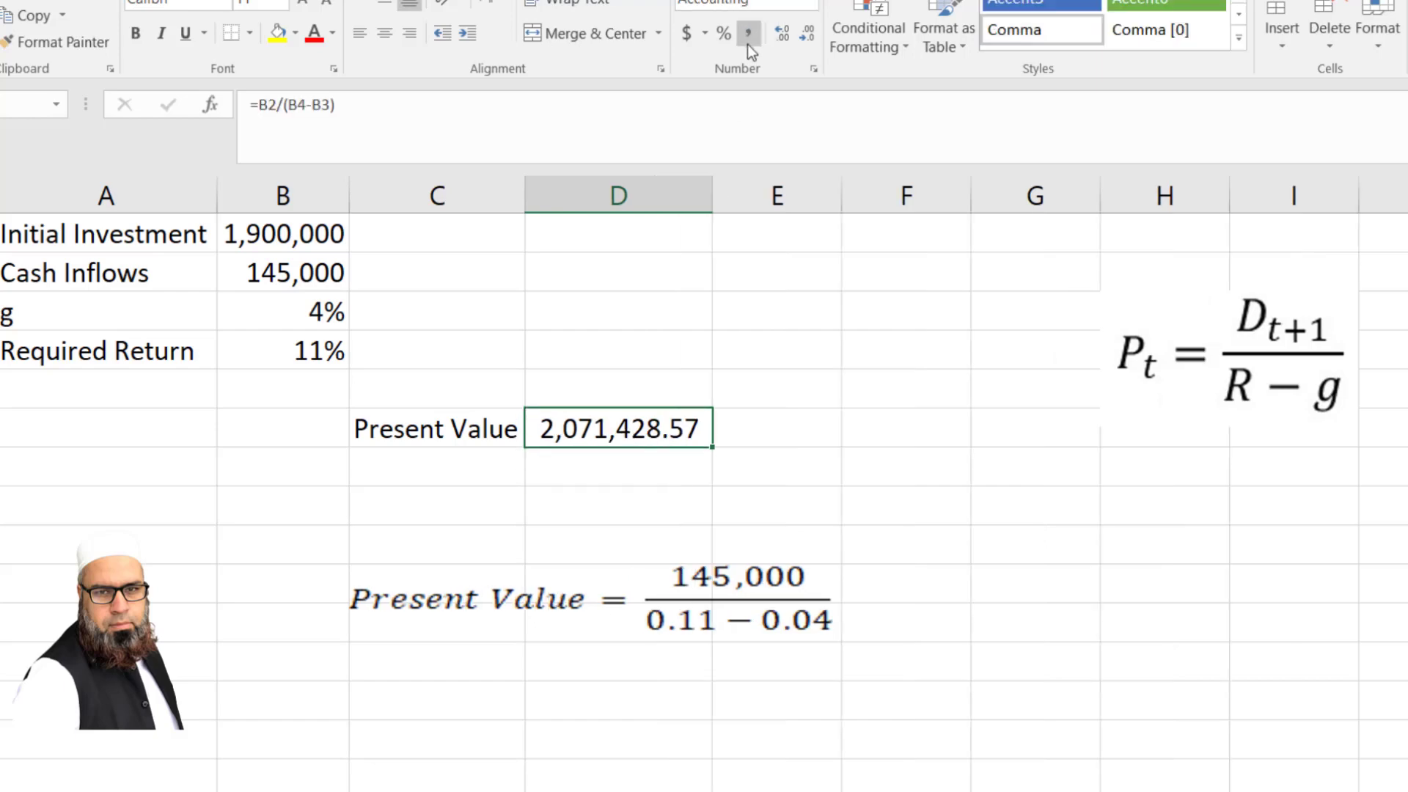
mouse_move(556, 522)
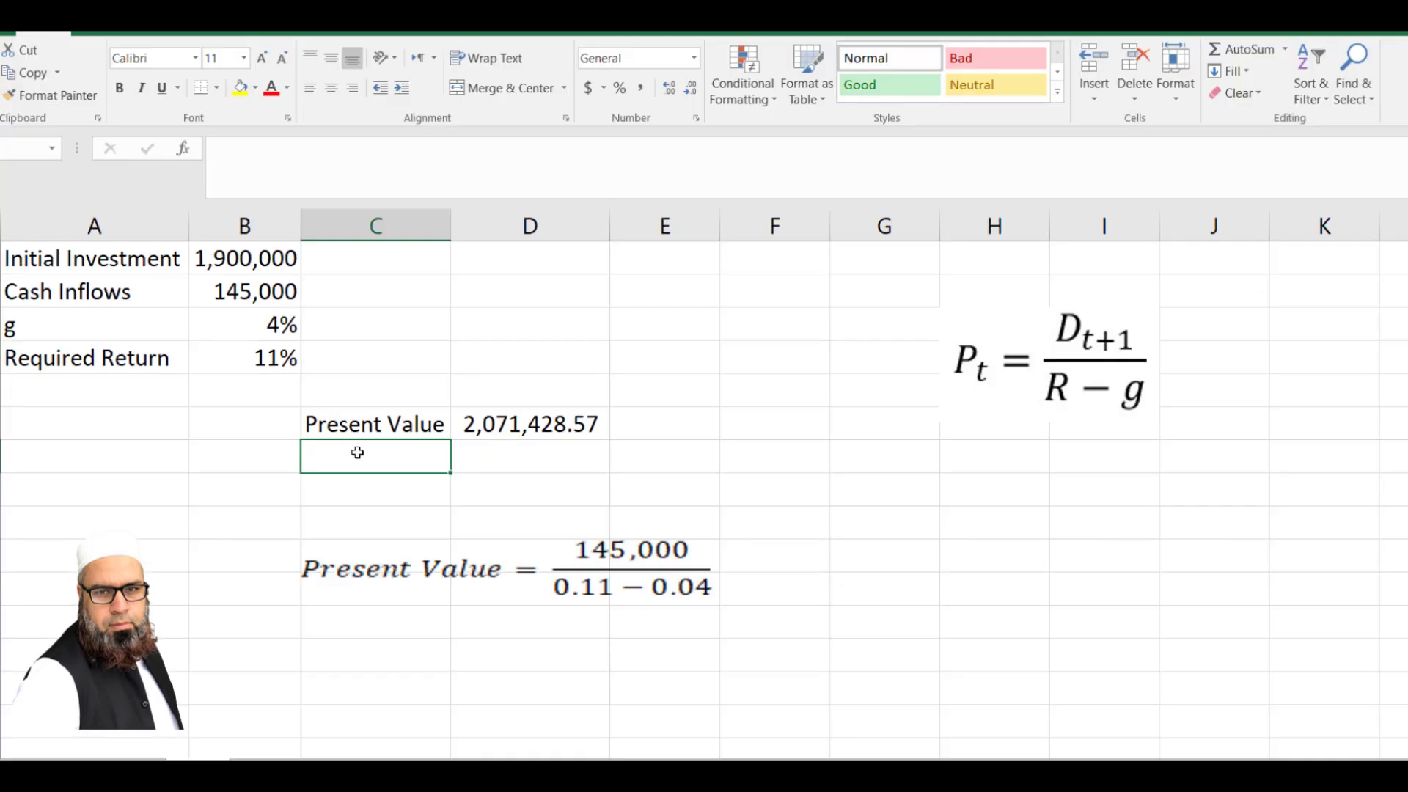
Label NPV and enter =D6-B1 giving 171,428.57, then place the zero-NPV equation picture
text(N)
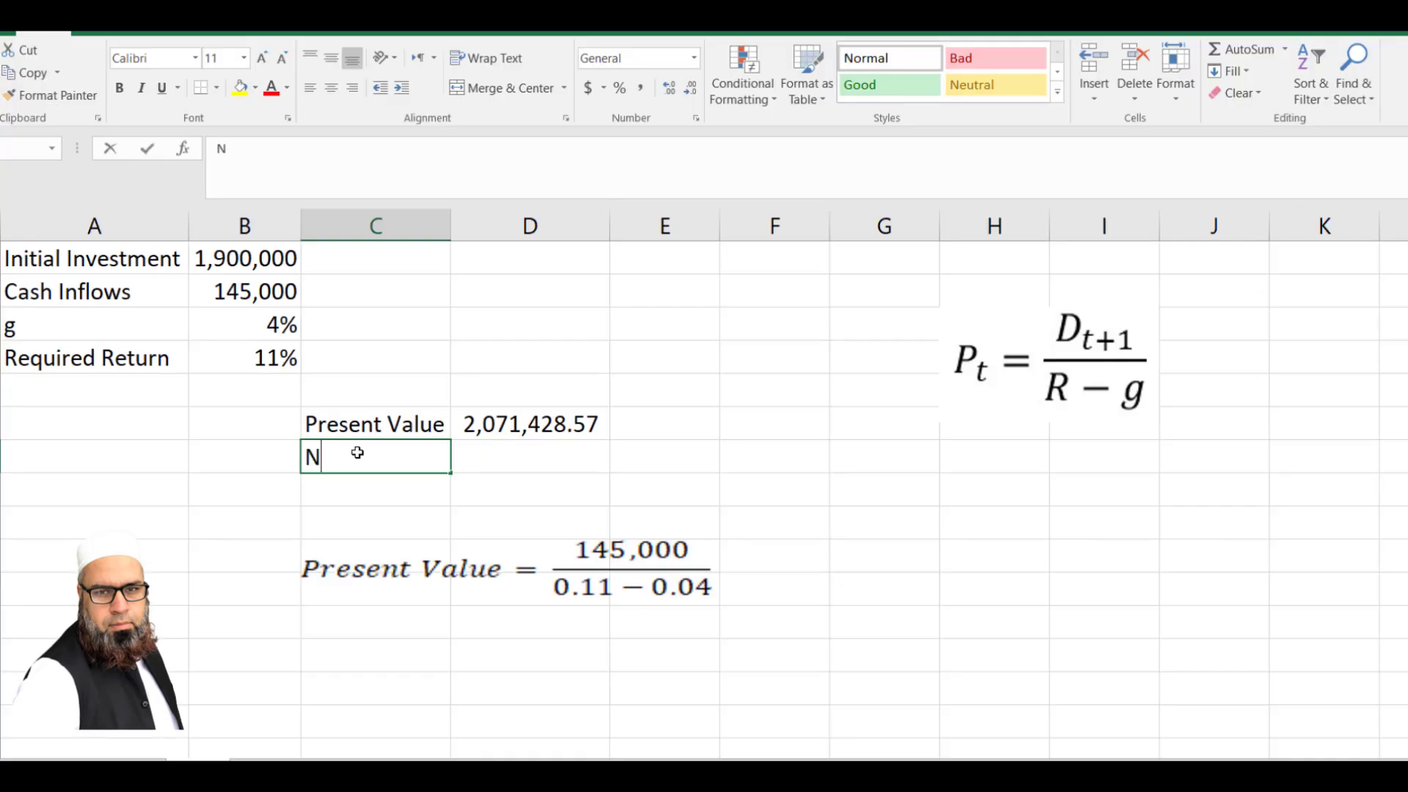
text(PV)
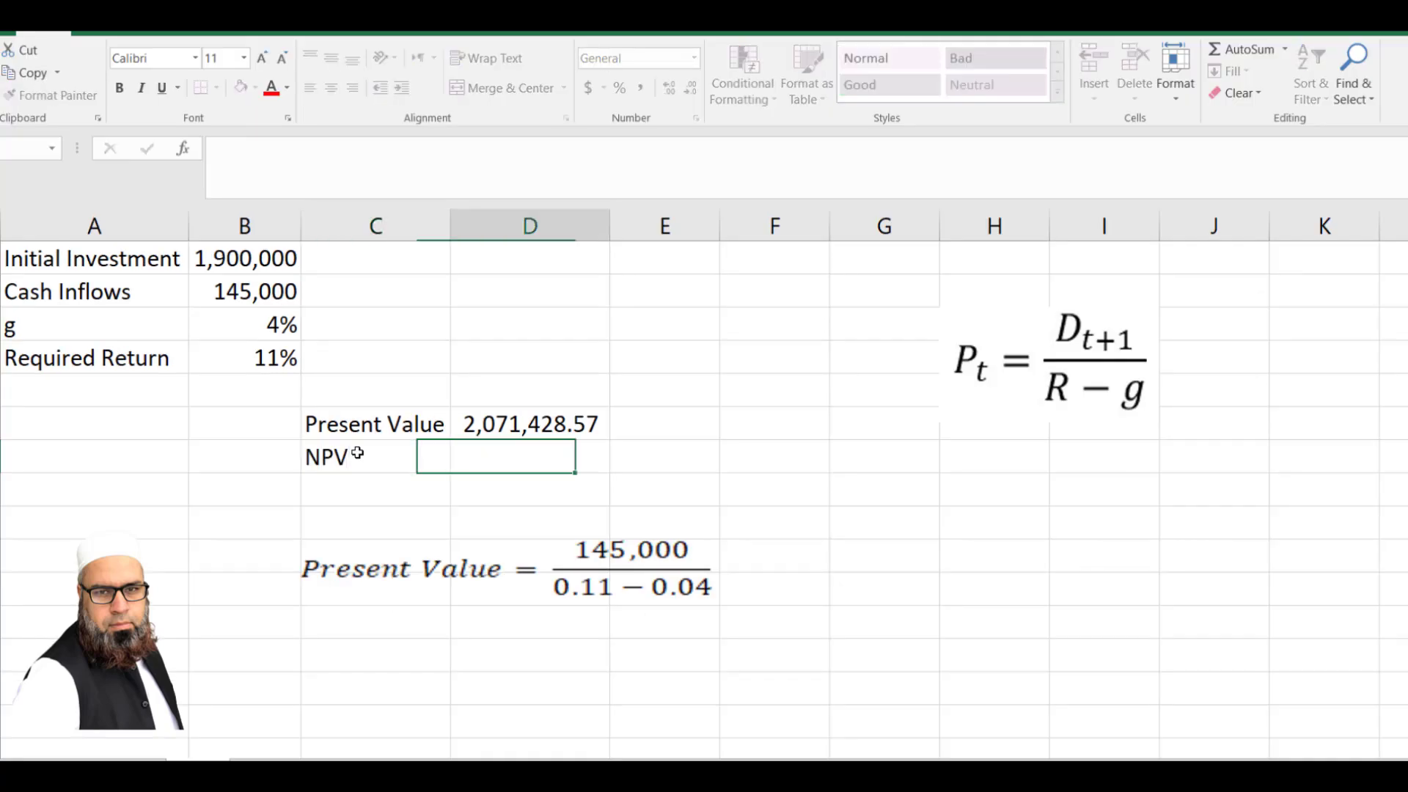
text(=D6-)
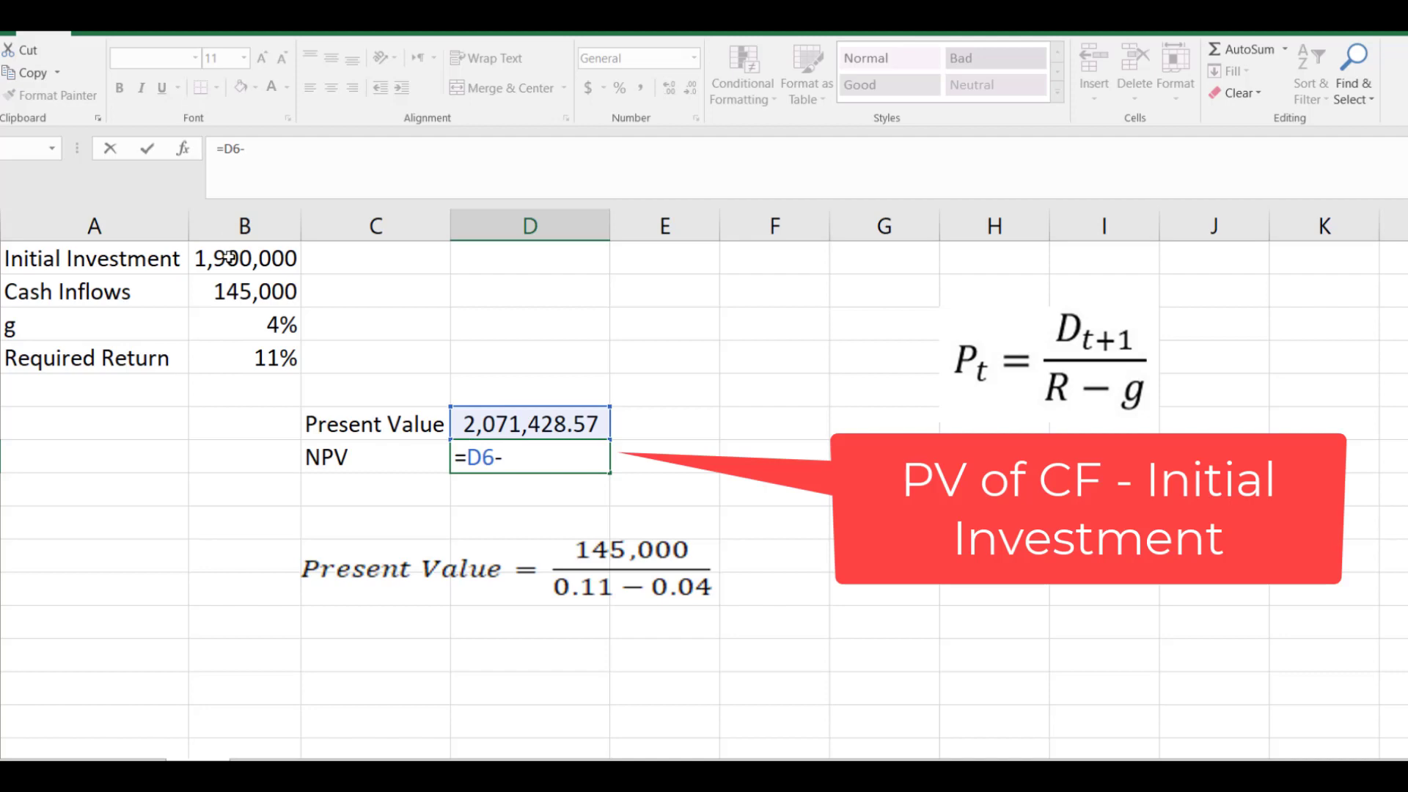
key(enter)
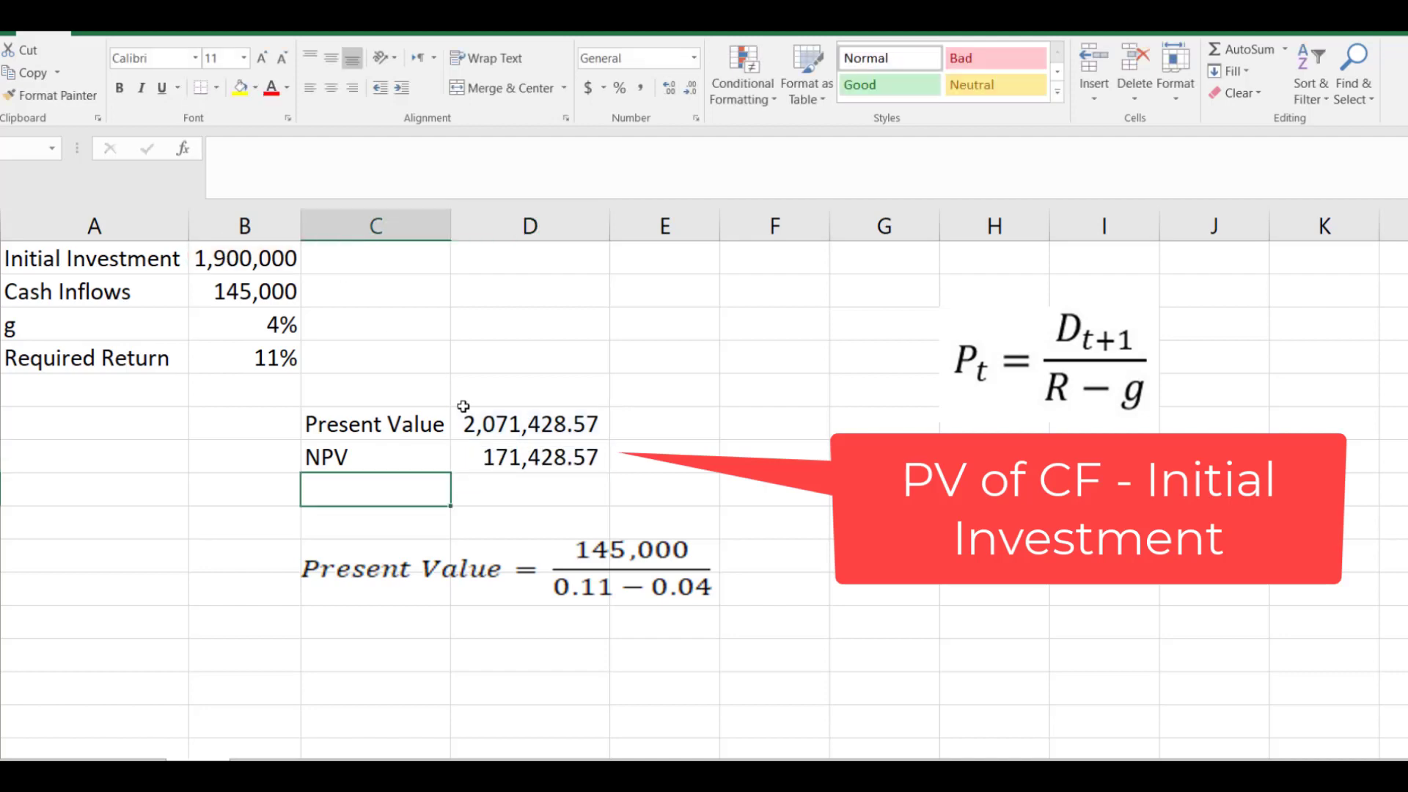
click(529, 456)
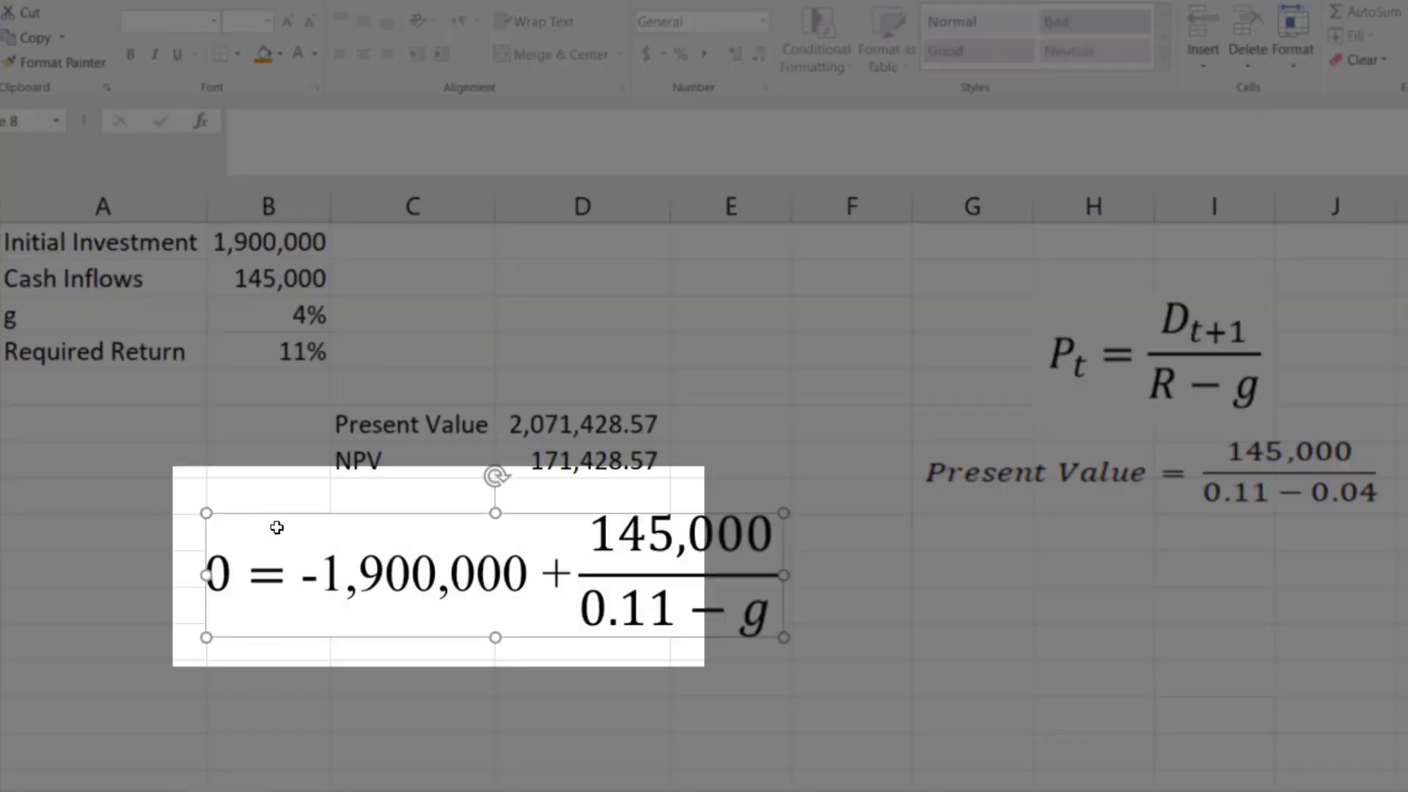
Deselect the placed 0 = -1,900,000 + 145,000/(0.11 − g) equation picture
click(850, 641)
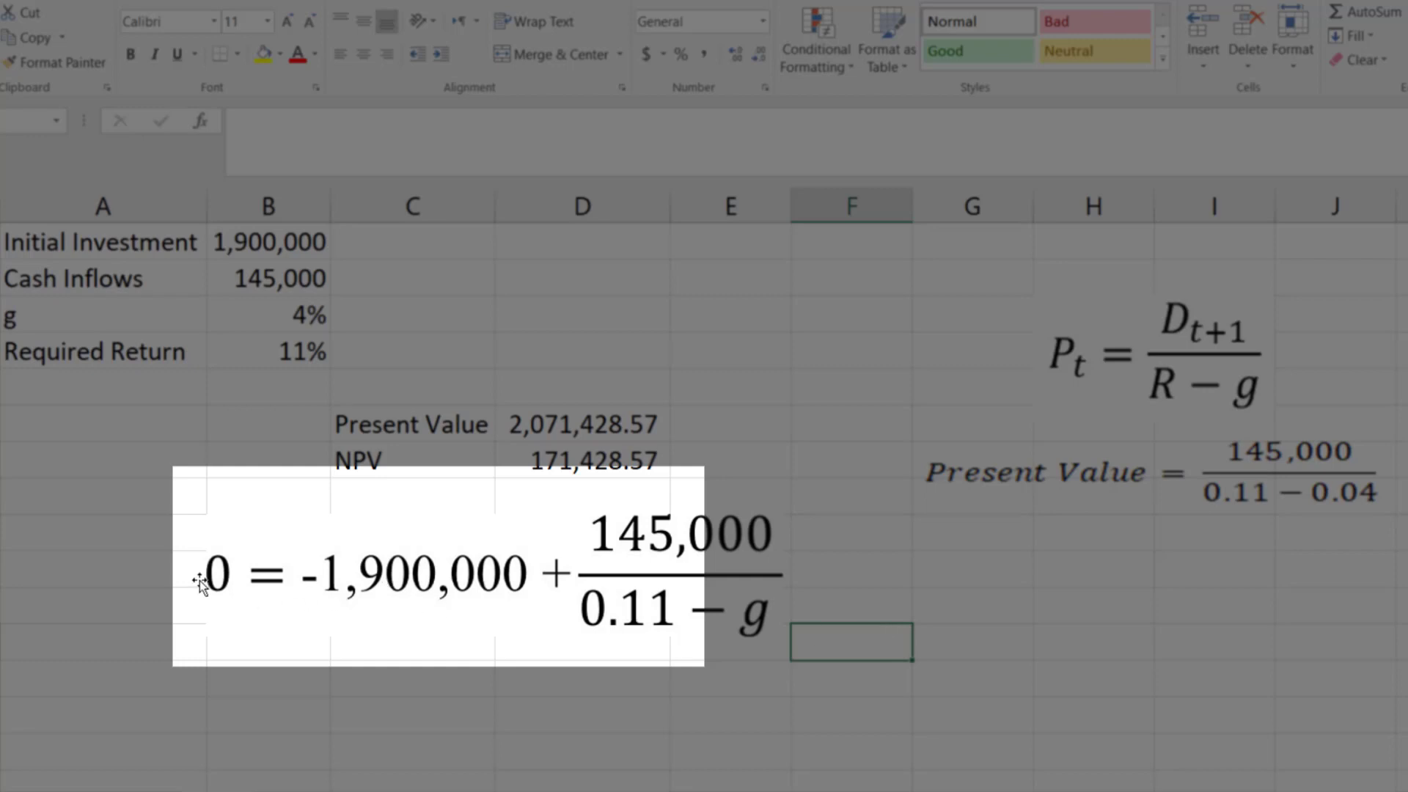
mouse_move(304, 593)
text(=B4-)
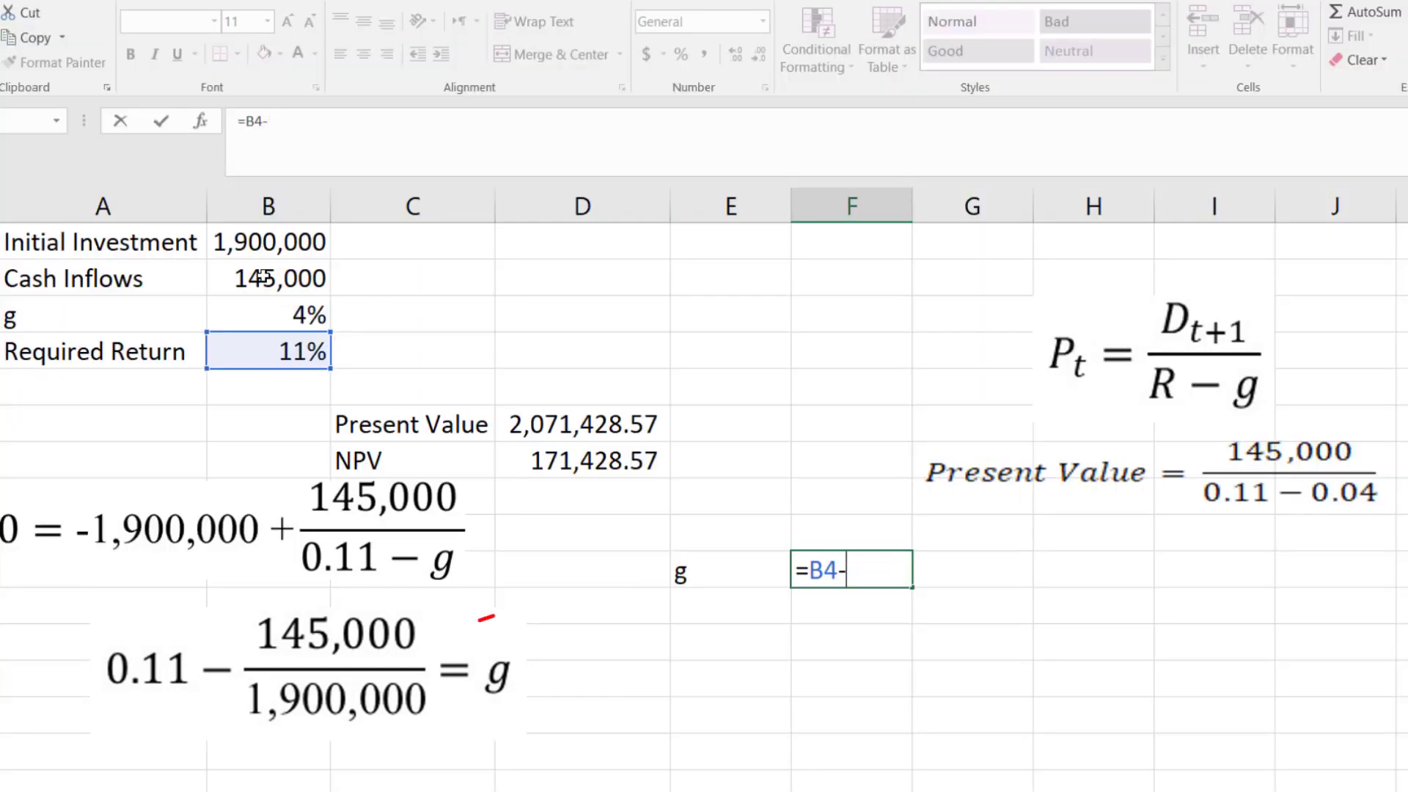
Complete =B4-(B2/B1) and format the break-even g result as 3.368%
text(()
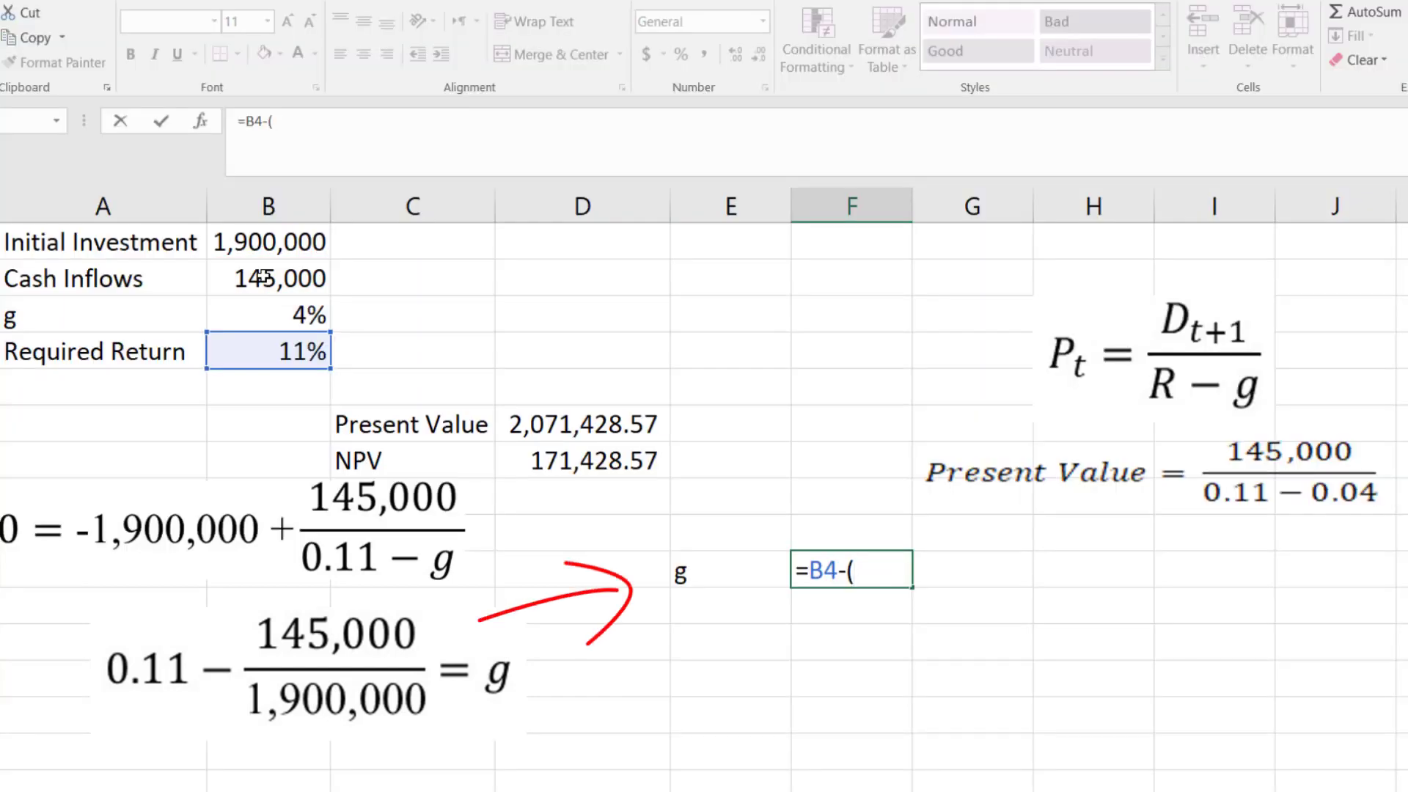
click(267, 278)
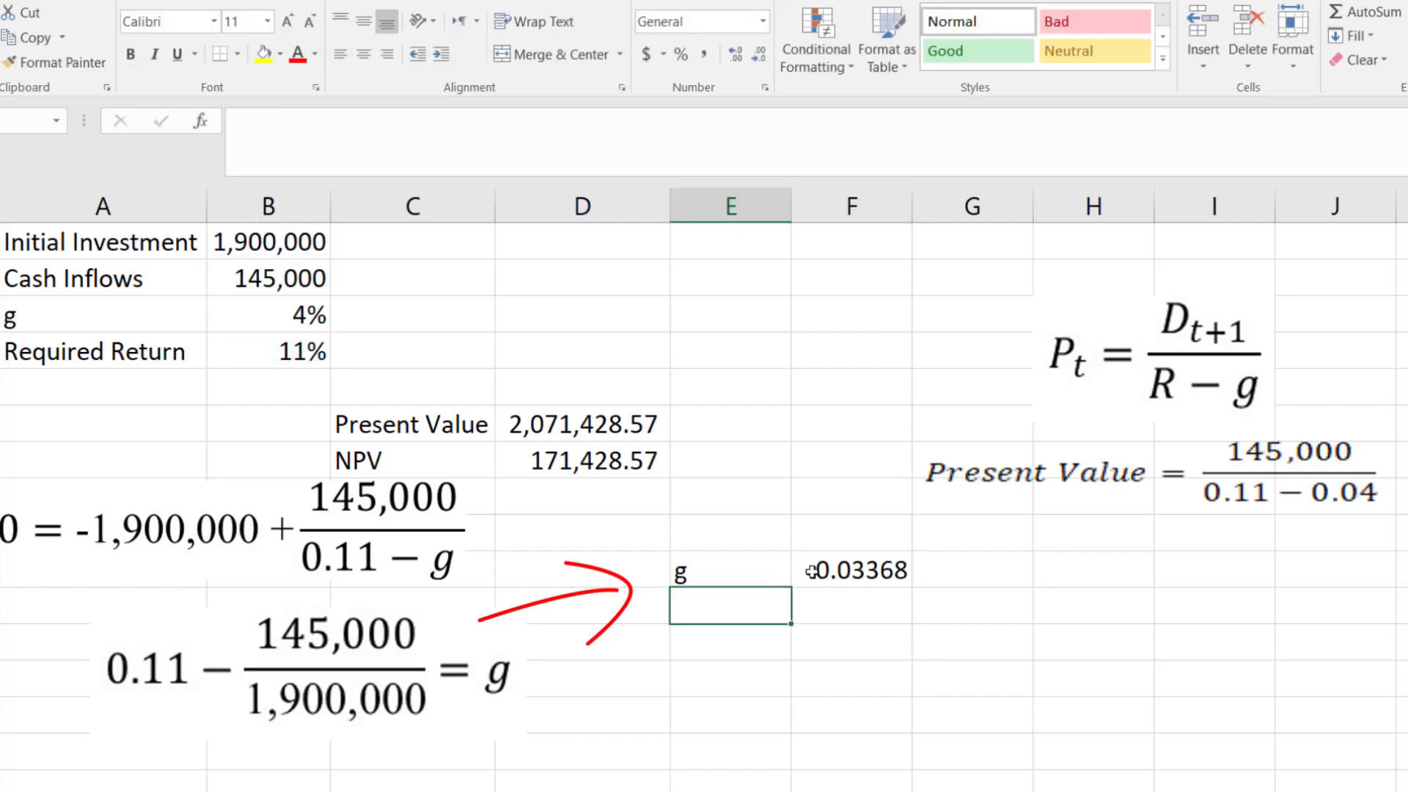
click(849, 570)
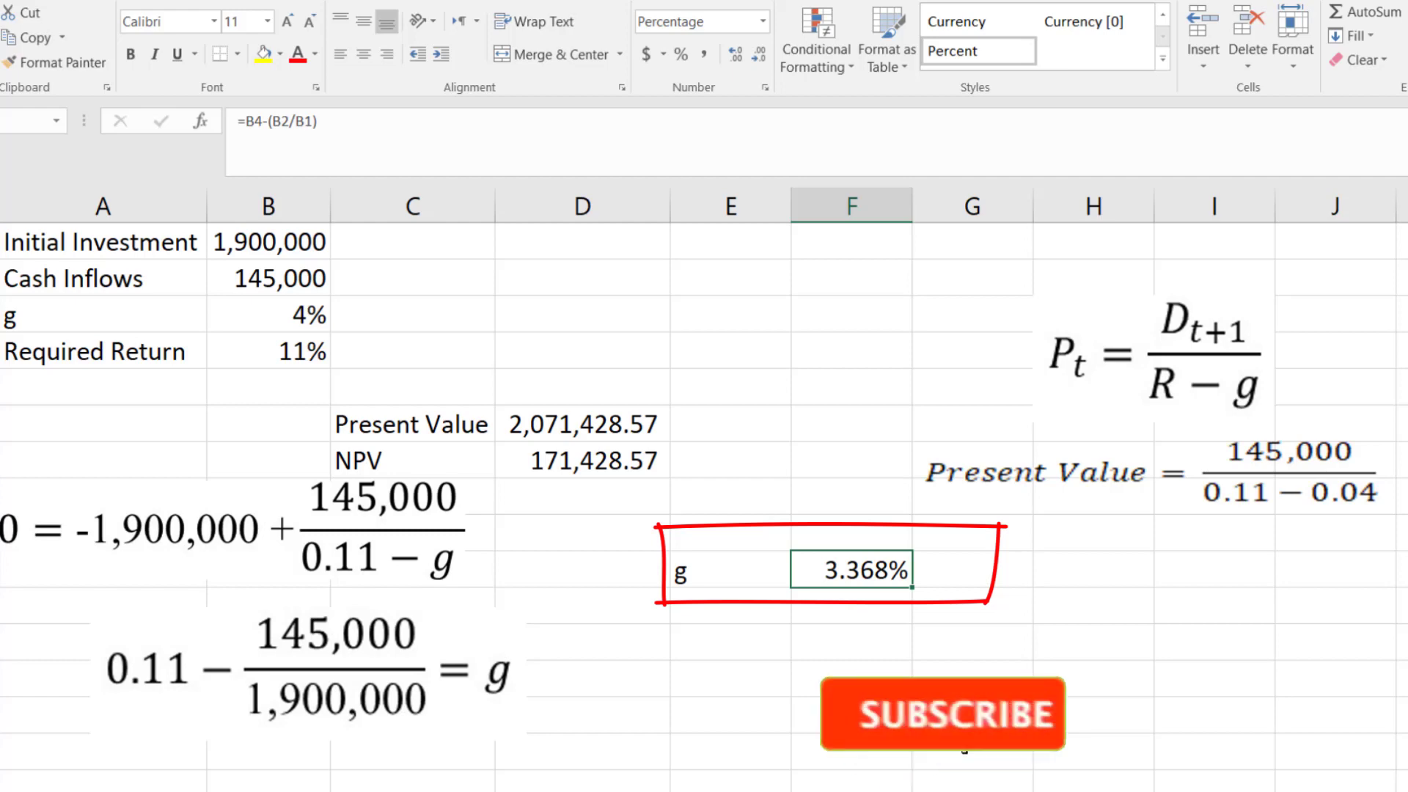
click(942, 712)
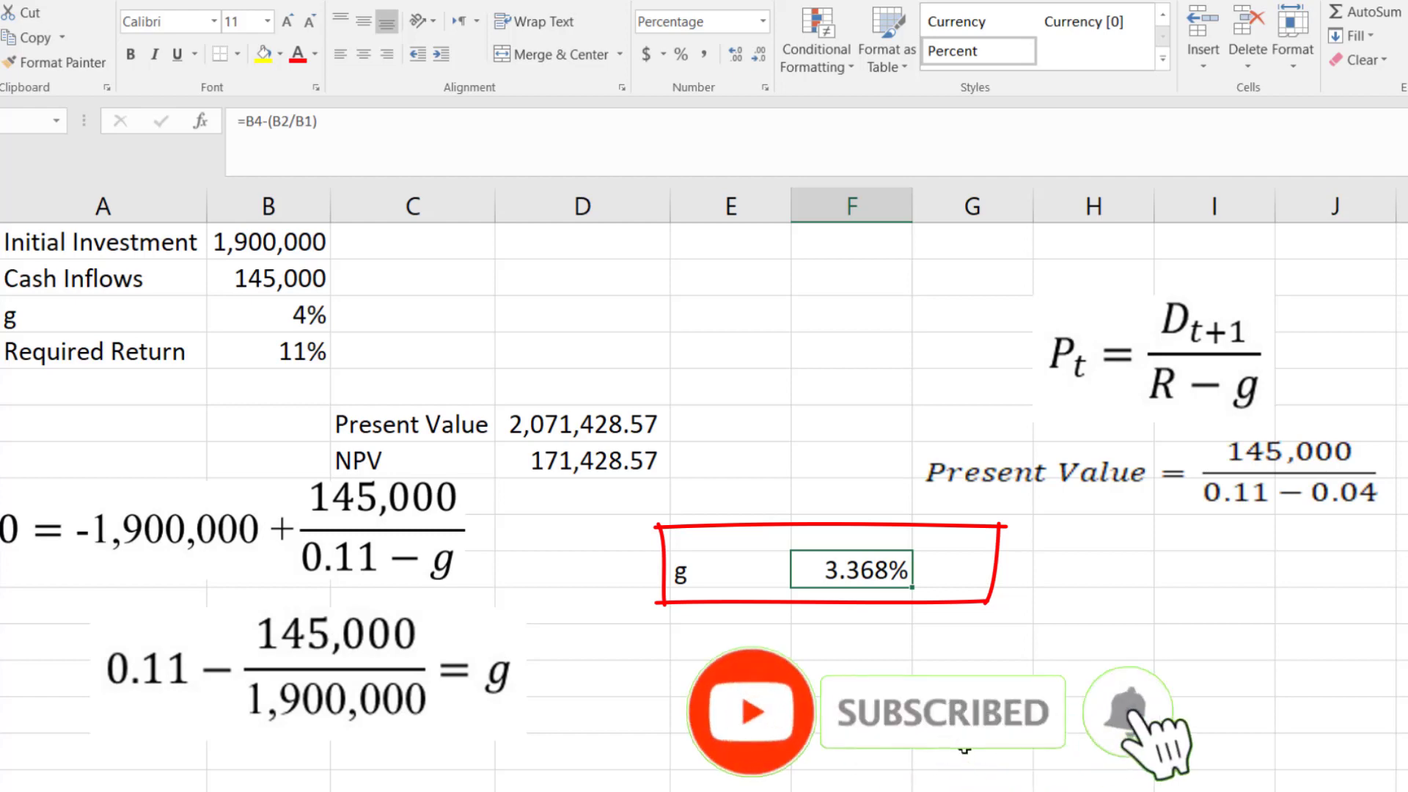